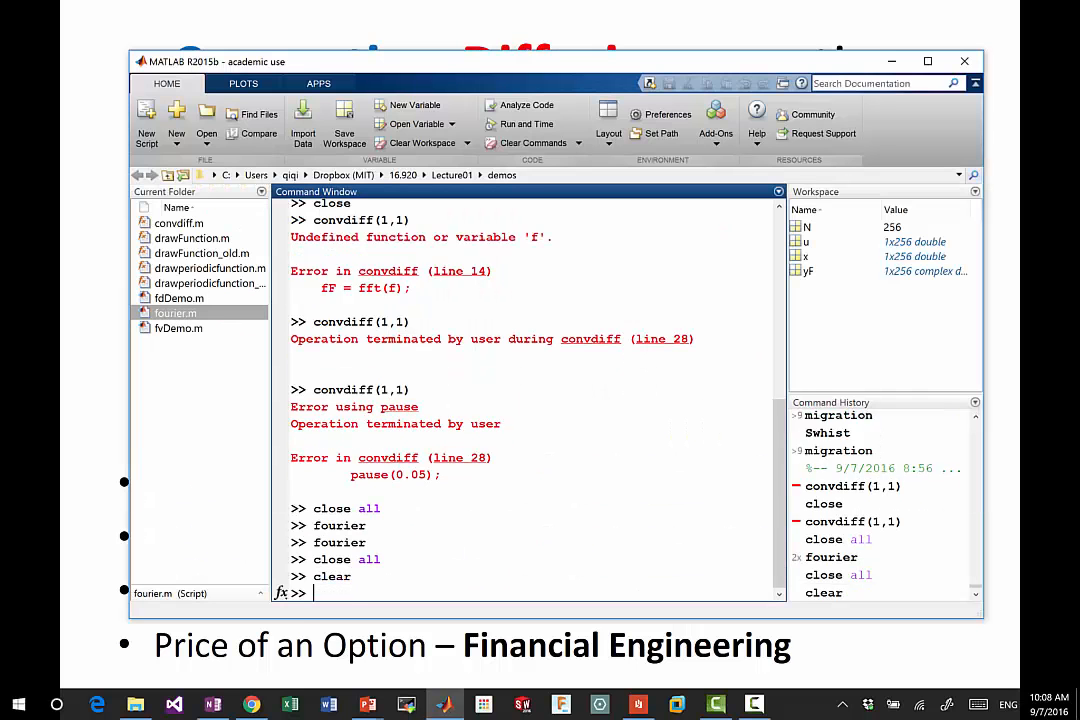
# Step: Clear the command window and workspace with clc and clear for a fresh prompt
pyautogui.write('c')
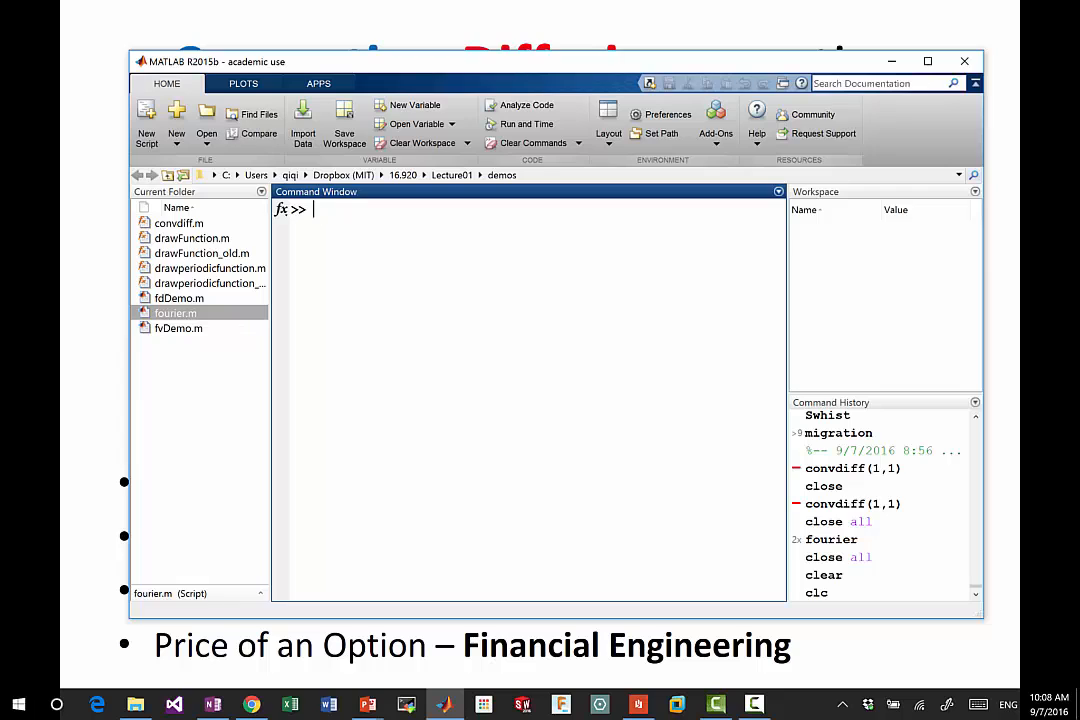
# Step: Write convdiff(0, 1) at the prompt, ready to run the demo with kappa 1
pyautogui.write('convdiff')
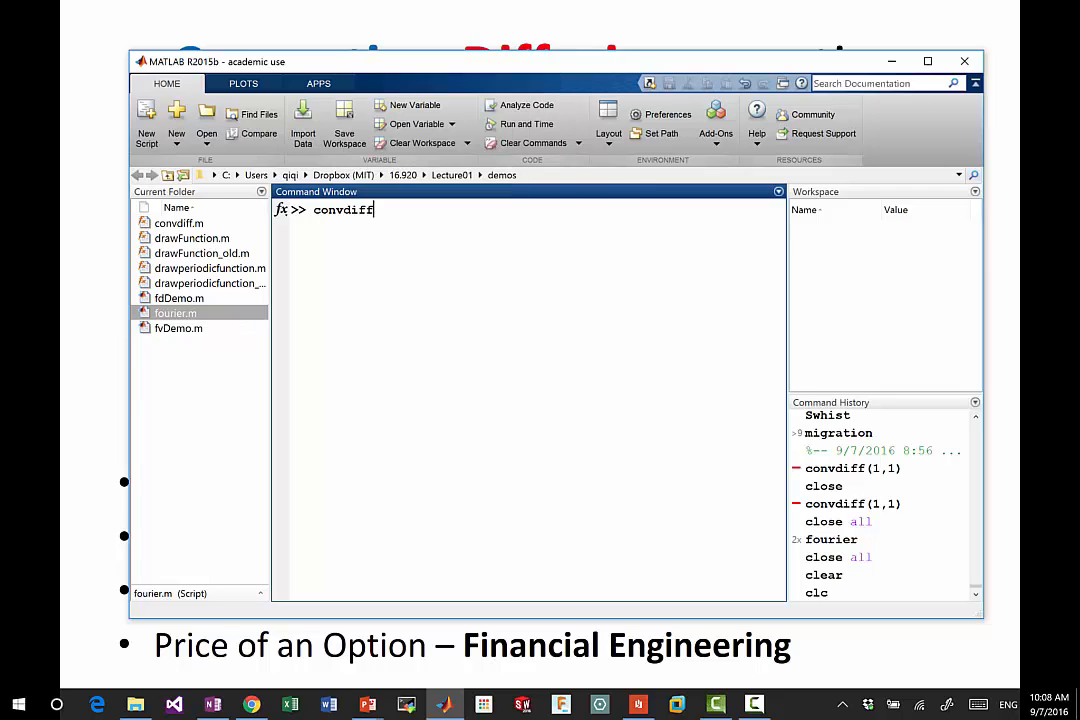
pyautogui.write('(')
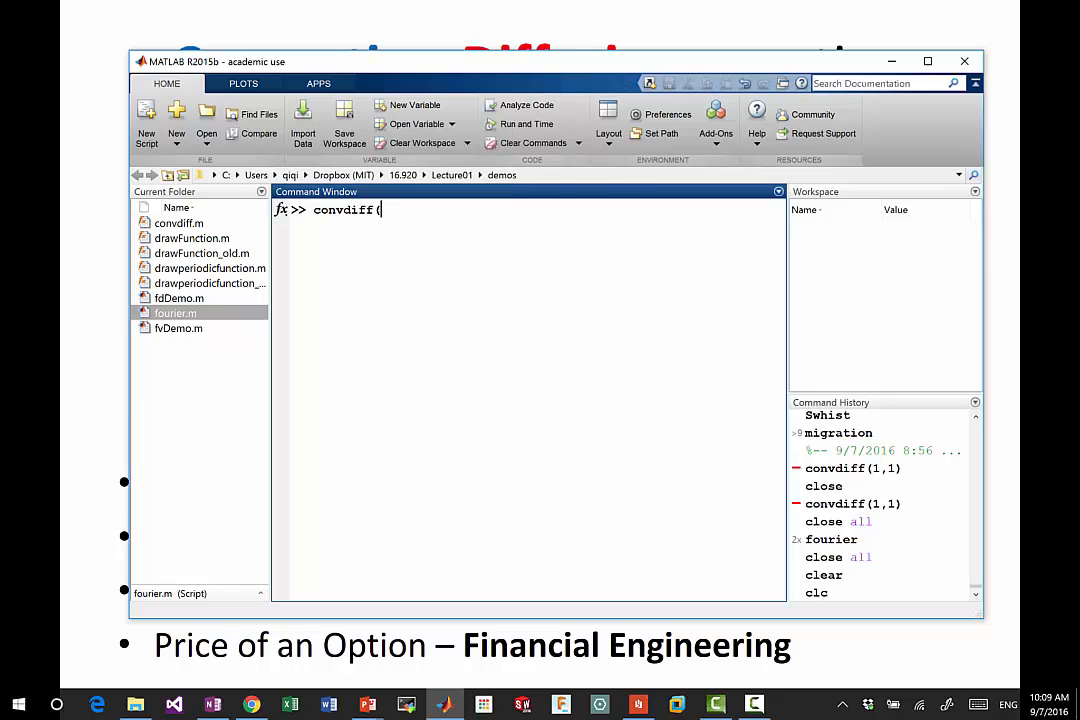
pyautogui.write('(')
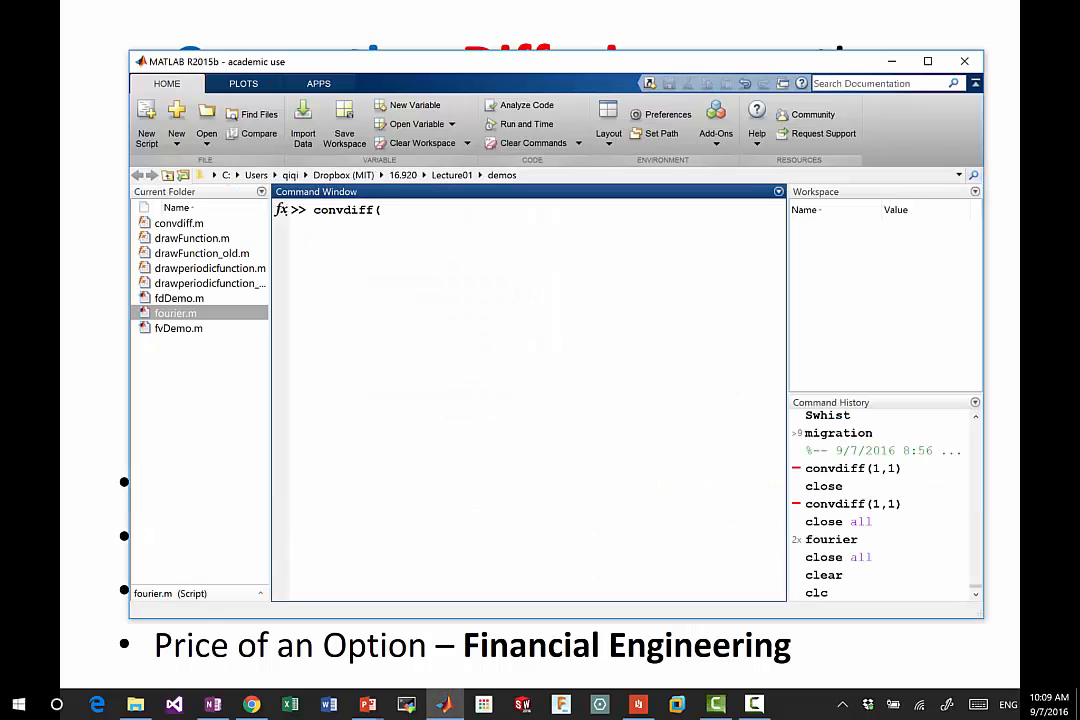
pyautogui.write('0,')
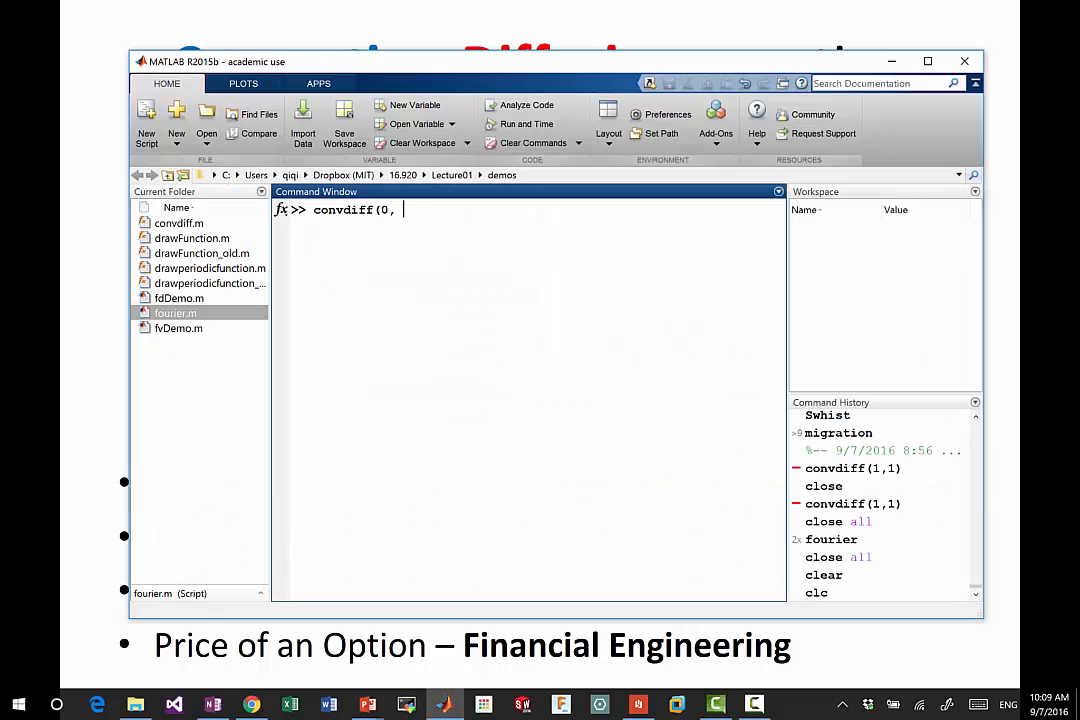
pyautogui.write('1)')
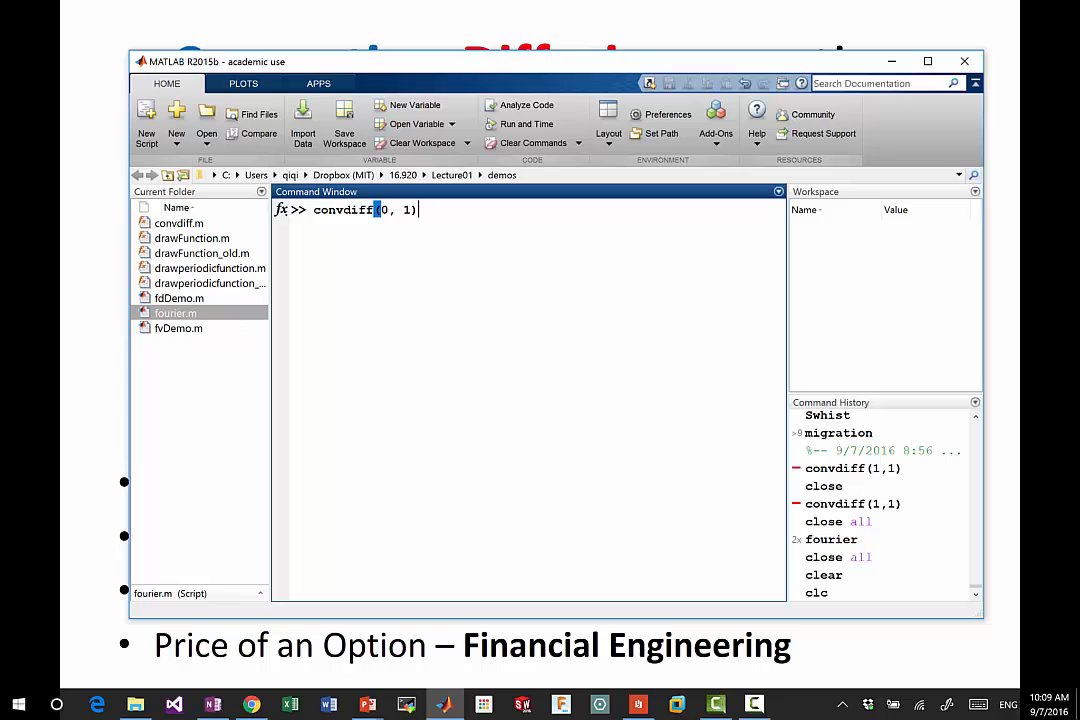
# Step: Run convdiff(0, 1) and sketch an initial condition in the Figure 1 plot
pyautogui.press('enter')
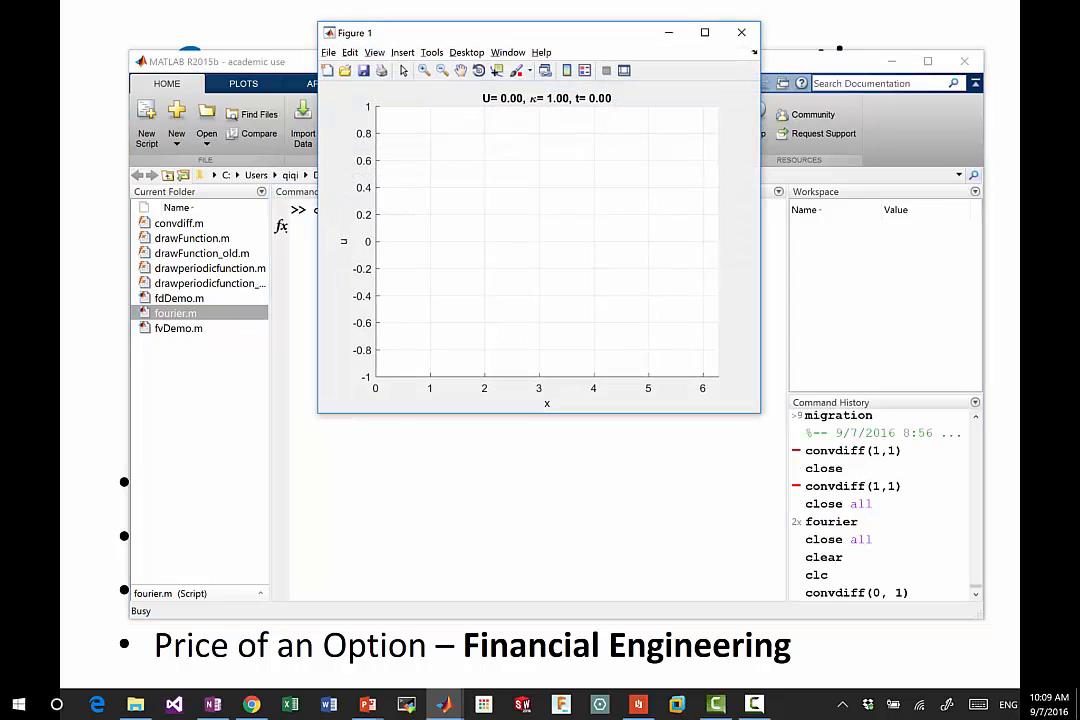
pyautogui.click(704, 32)
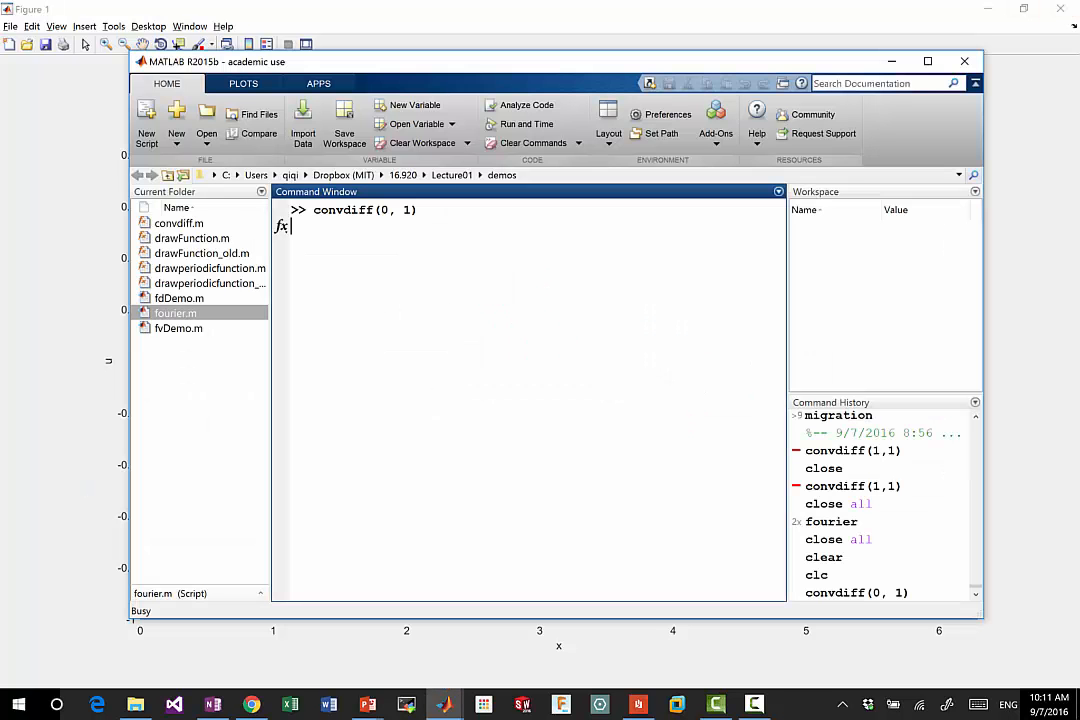
# Step: Stop the kappa 1 run, close its figure, and start convdiff(0, 0.001) on an empty plot
pyautogui.press('enter')
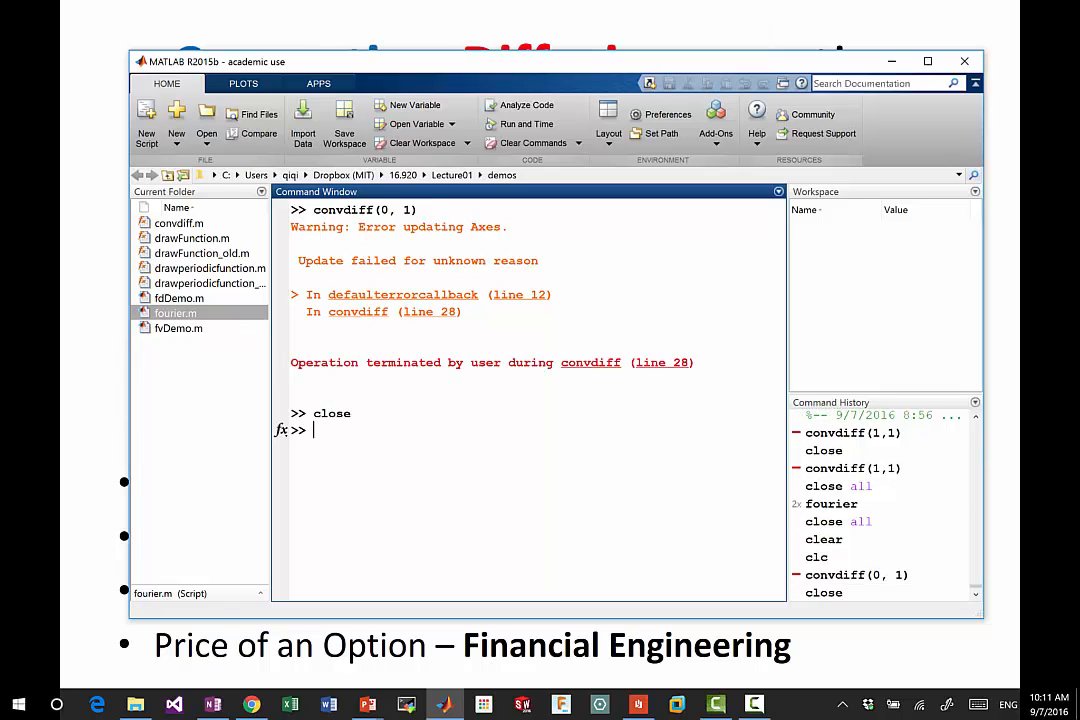
pyautogui.write('convdiff(0, 1)')
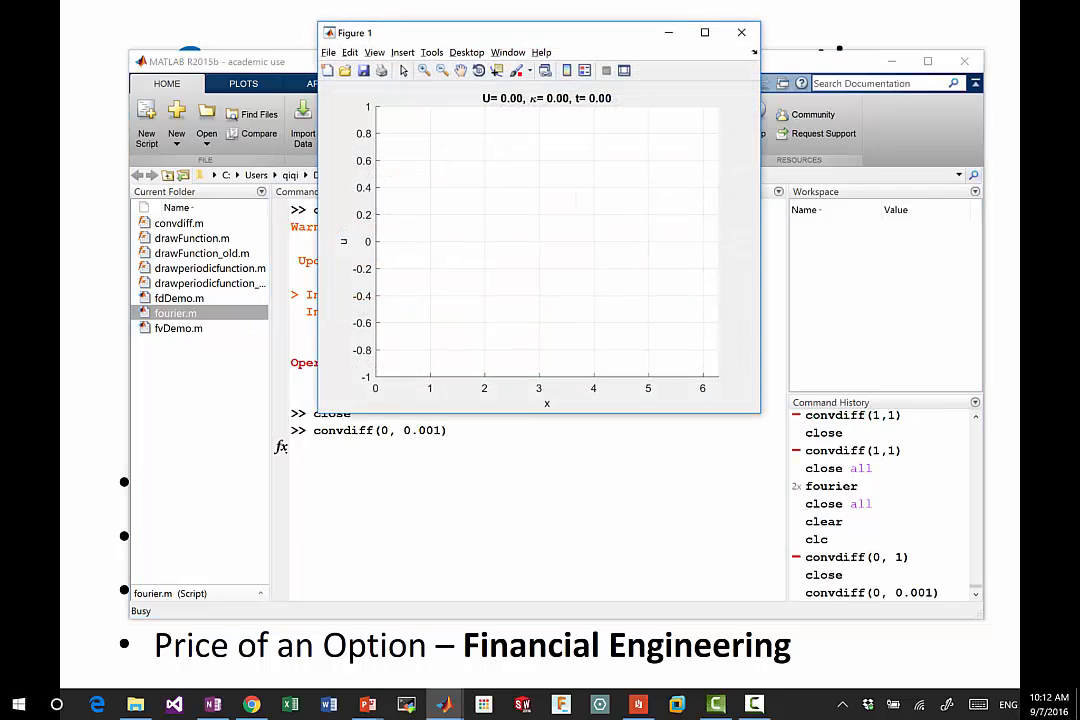
# Step: Sketch an initial condition for kappa 0.001, then stop the demo and close Figure 1
pyautogui.click(704, 32)
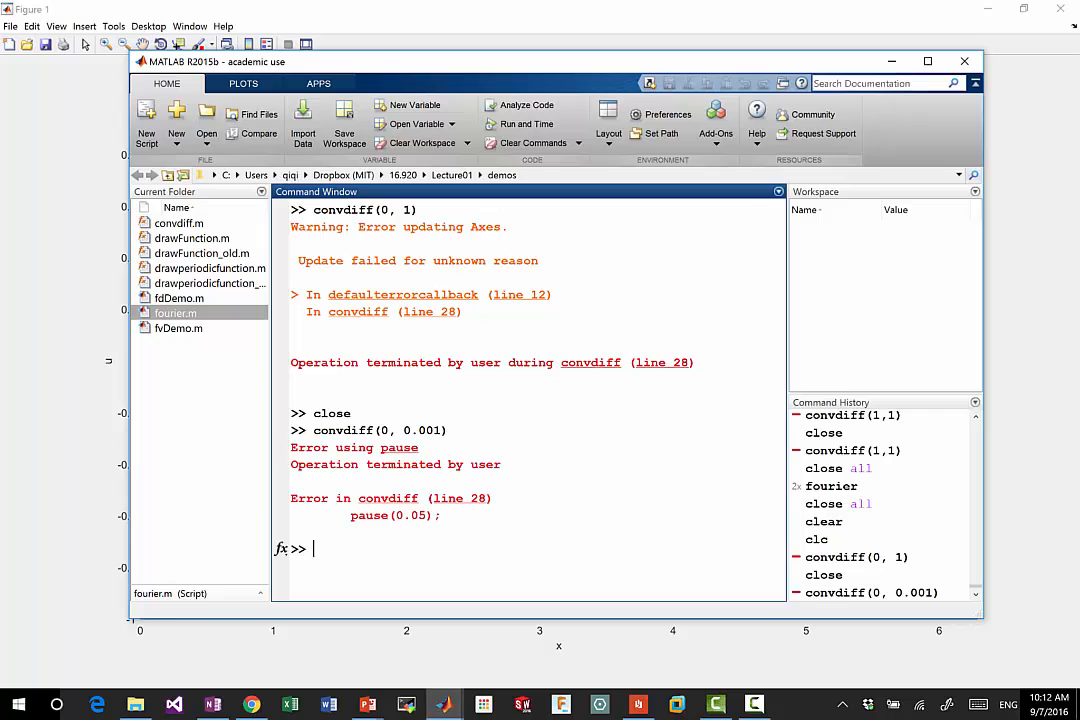
pyautogui.write('close')
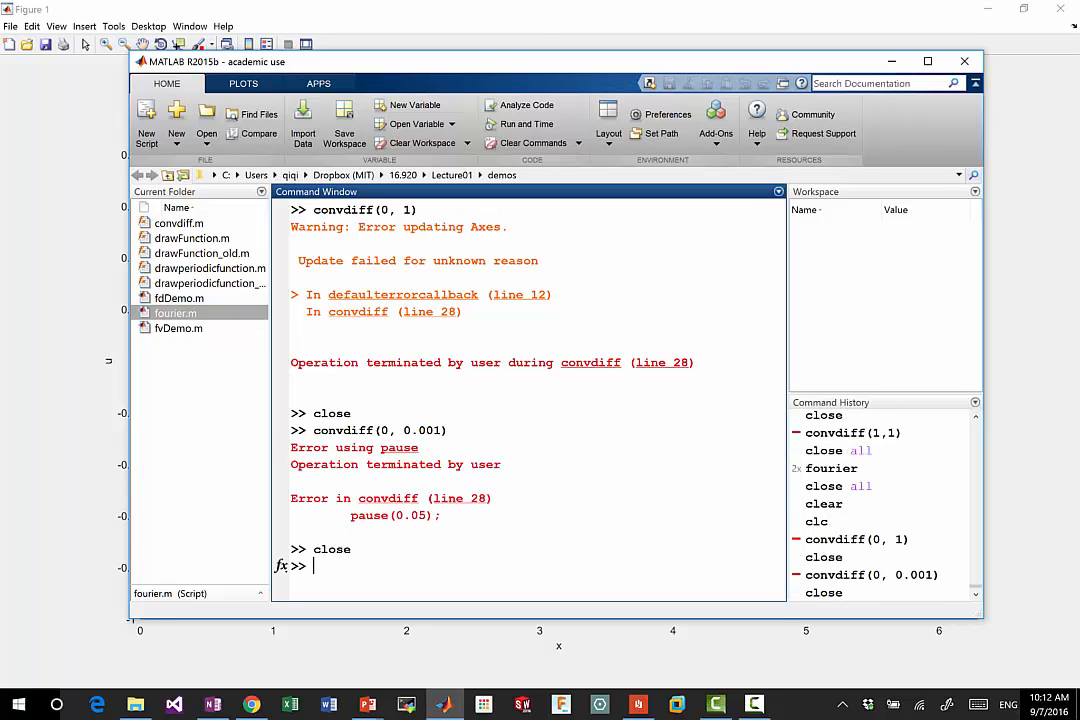